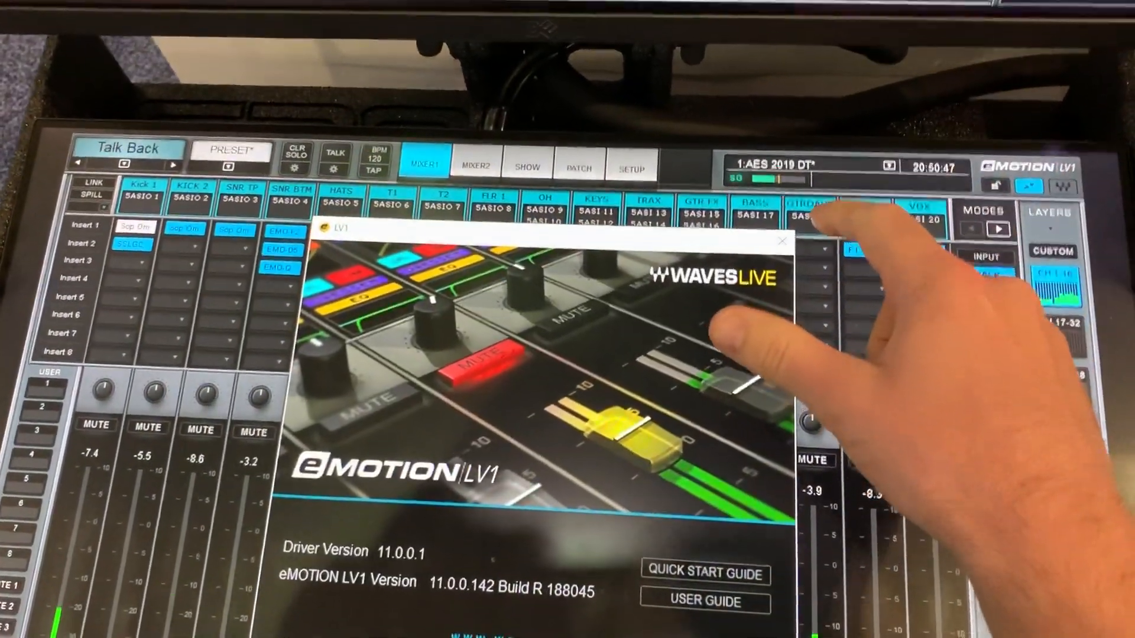
Step: Remove the shared-driver device from the middle I/O rack slot, confirming the removal prompt
left_click(781, 240)
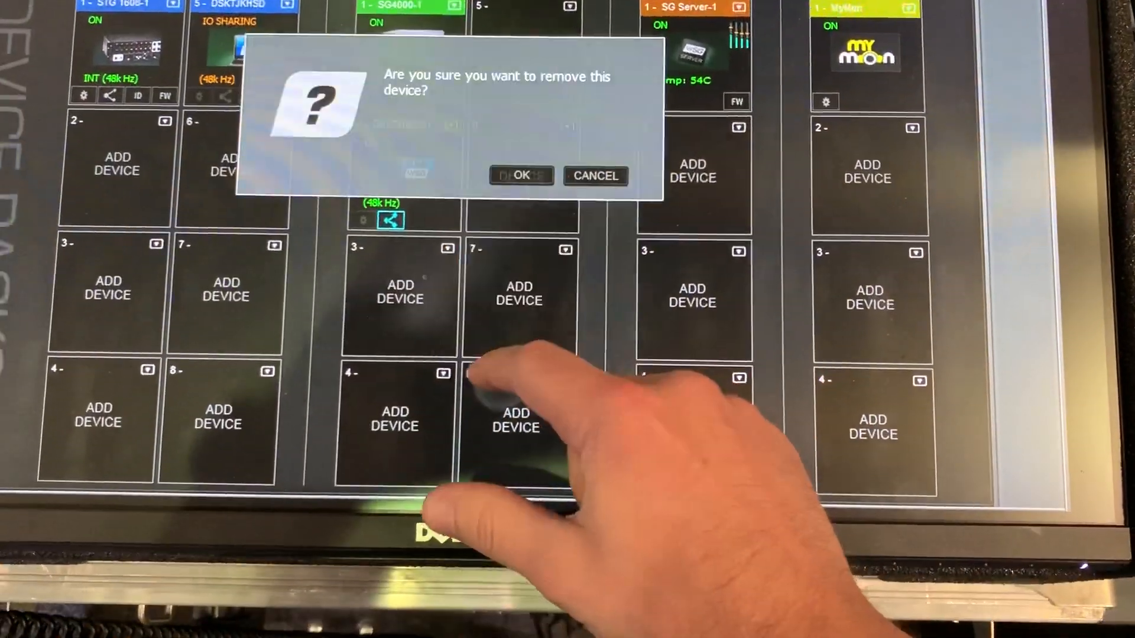
left_click(520, 175)
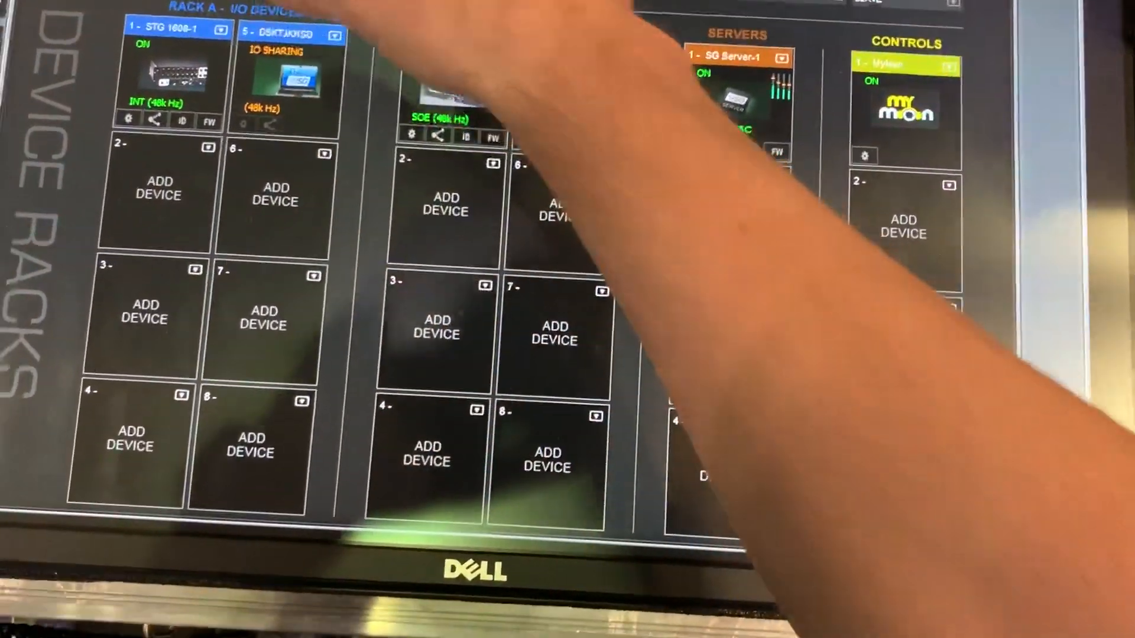